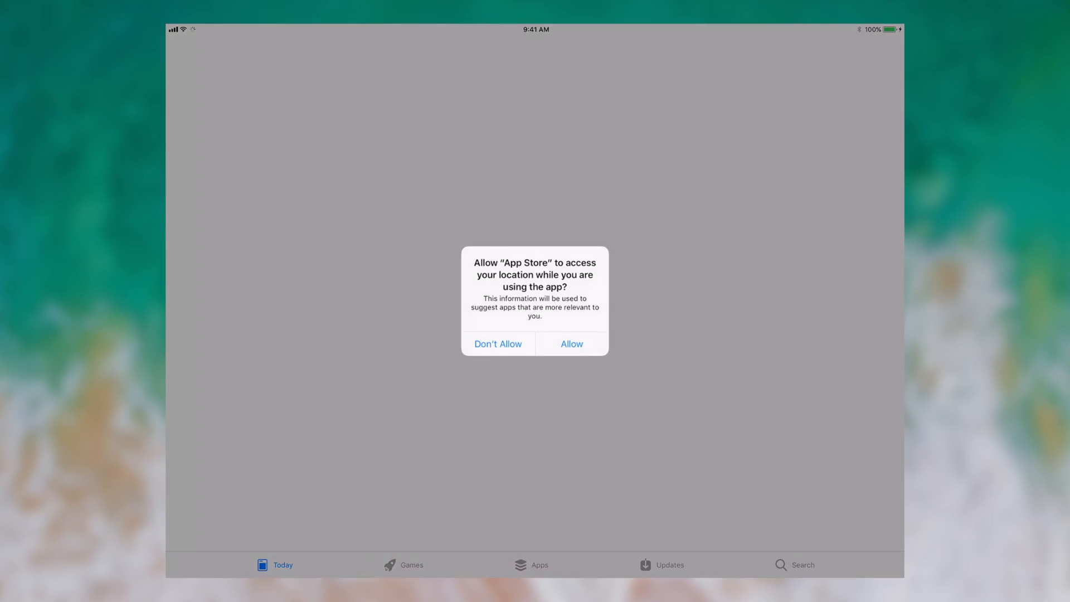
# - Allow the App Store to use location while open, revealing the Today stories
pyautogui.click(572, 343)
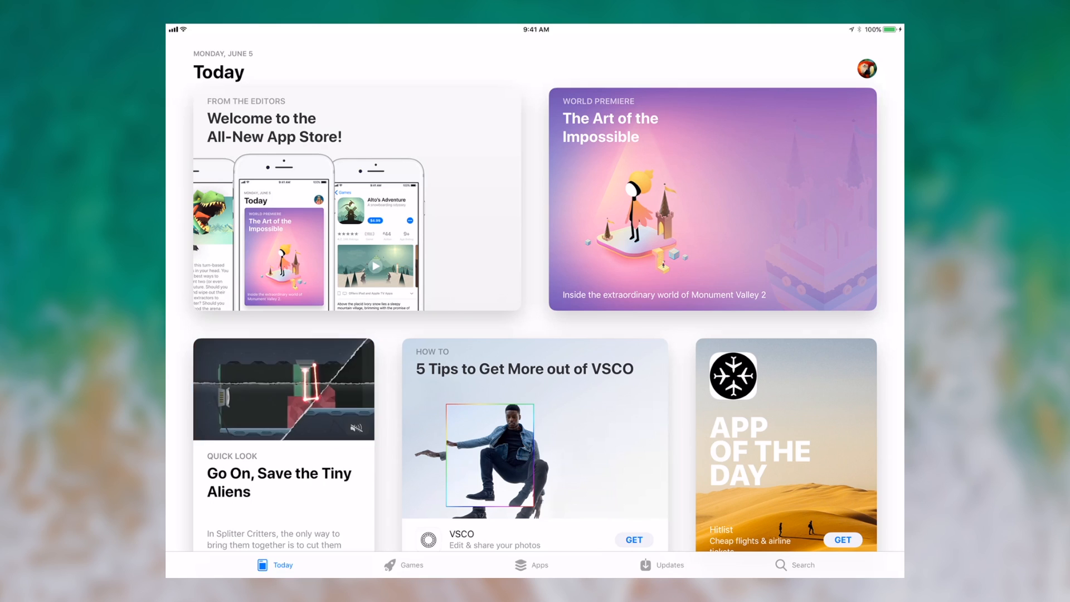
pyautogui.click(355, 198)
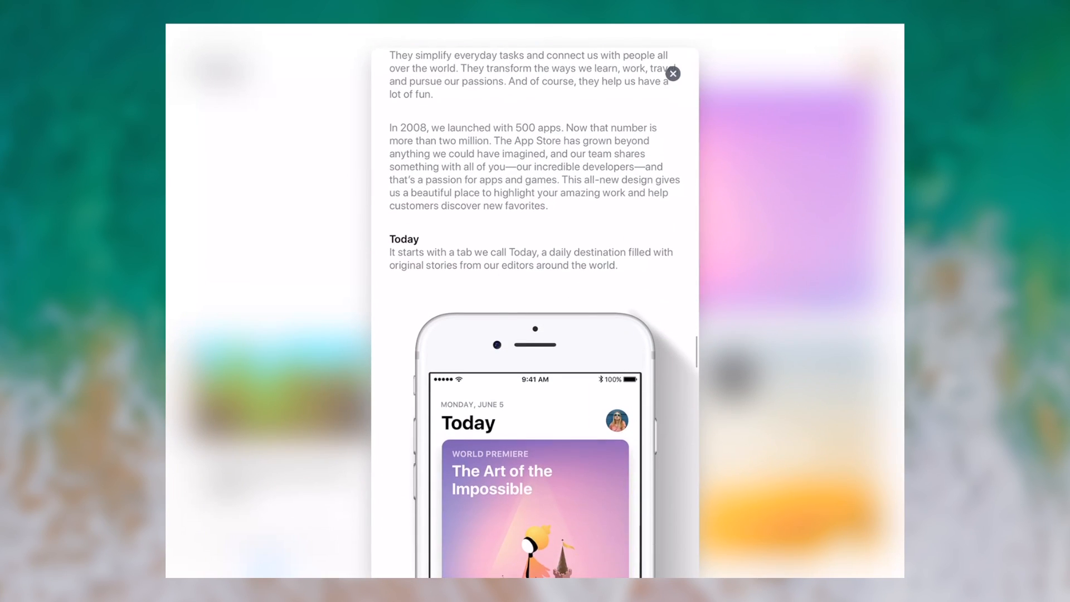
pyautogui.scroll(-3)
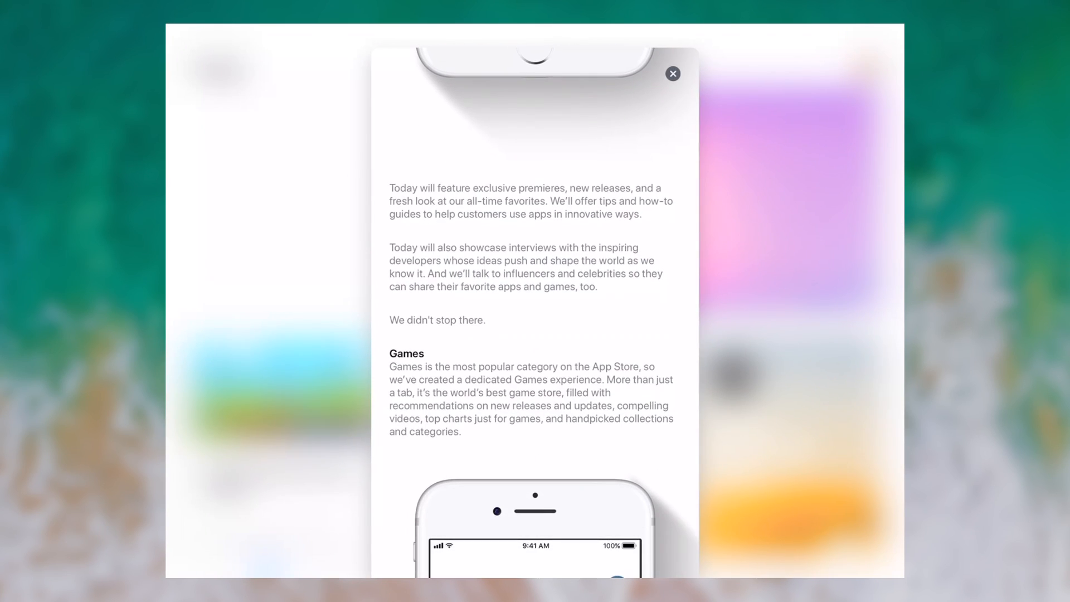
pyautogui.click(672, 73)
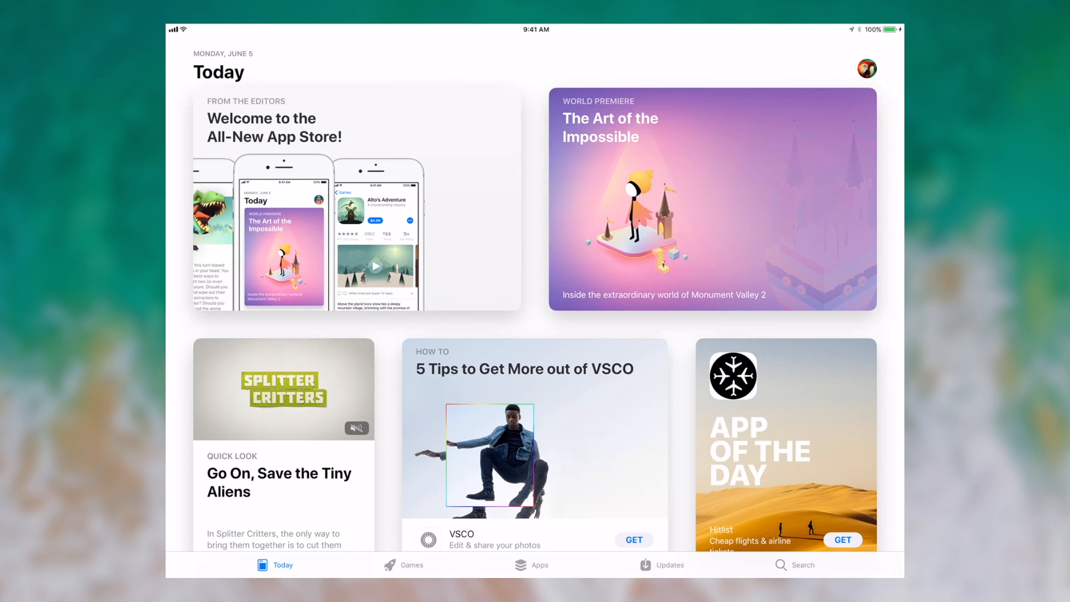
pyautogui.click(783, 444)
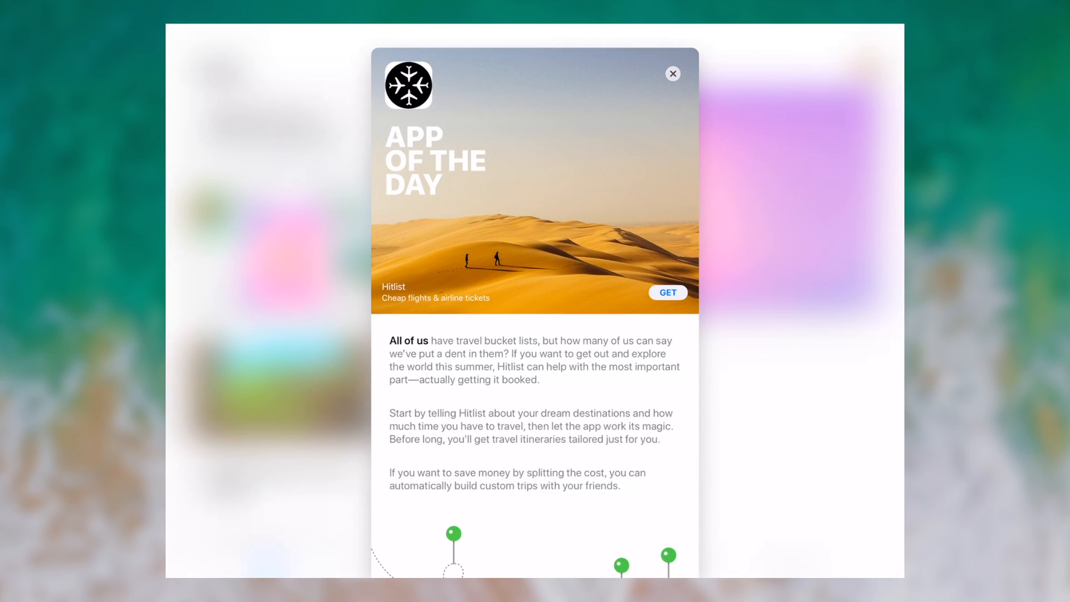
pyautogui.scroll(-3)
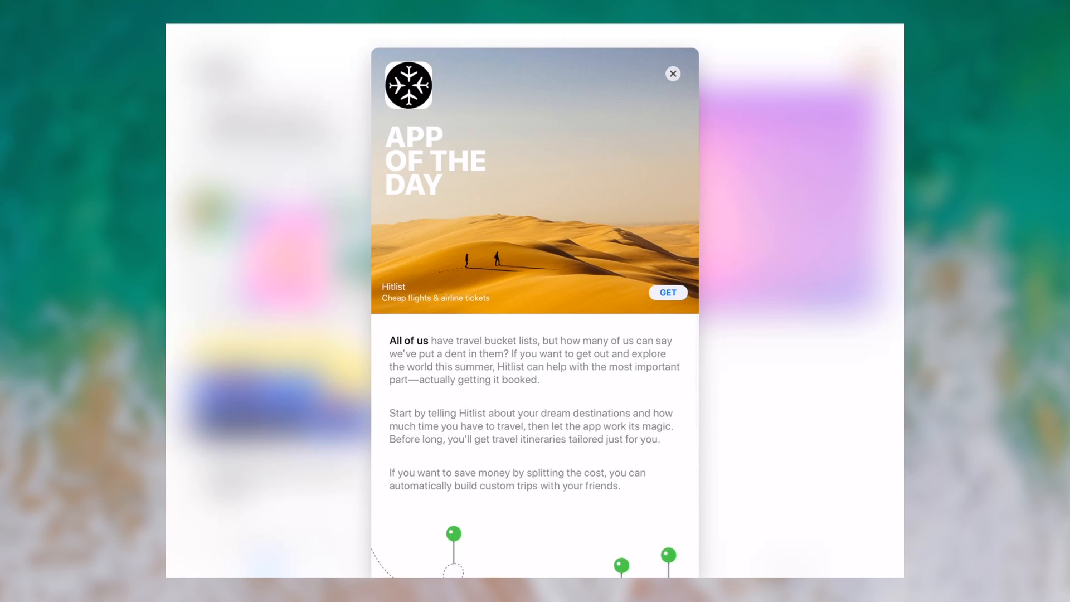
pyautogui.click(672, 73)
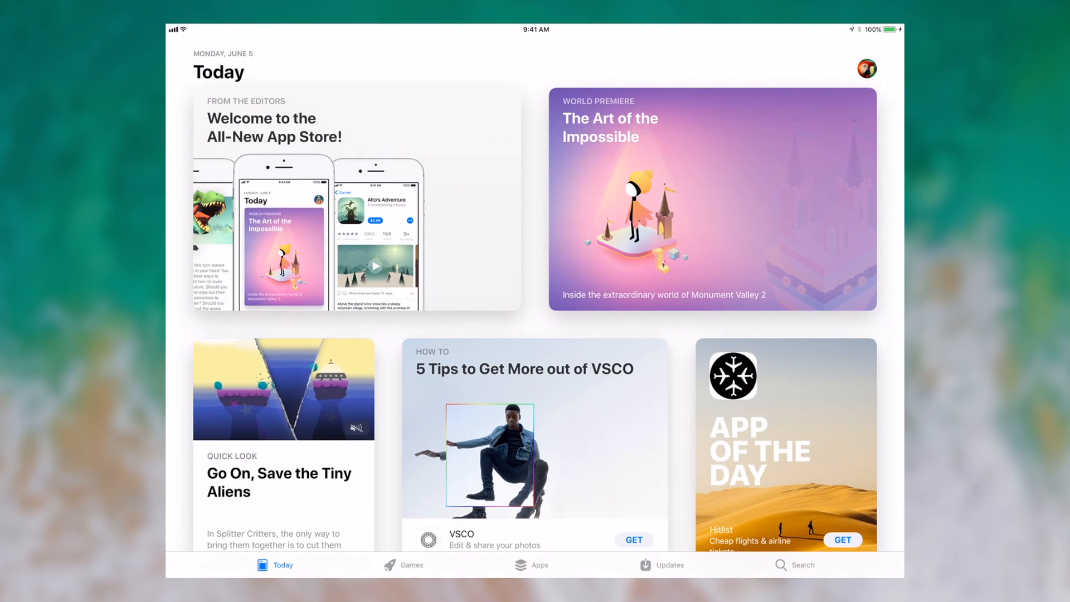
# - Browse the Games section's charts and categories down to the Prep for Zombies collection
pyautogui.click(402, 565)
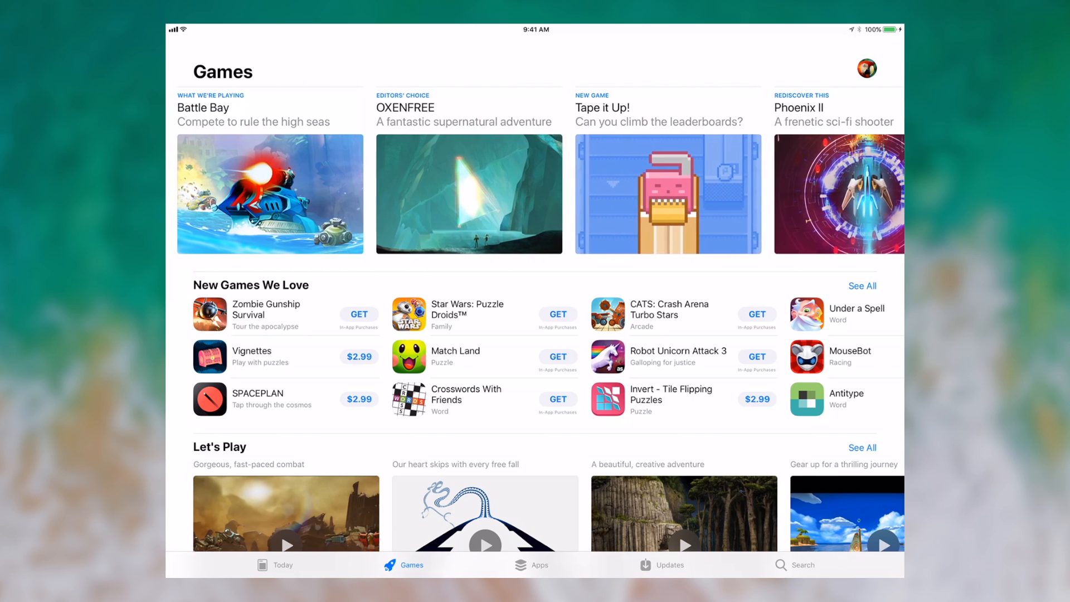
pyautogui.scroll(-3)
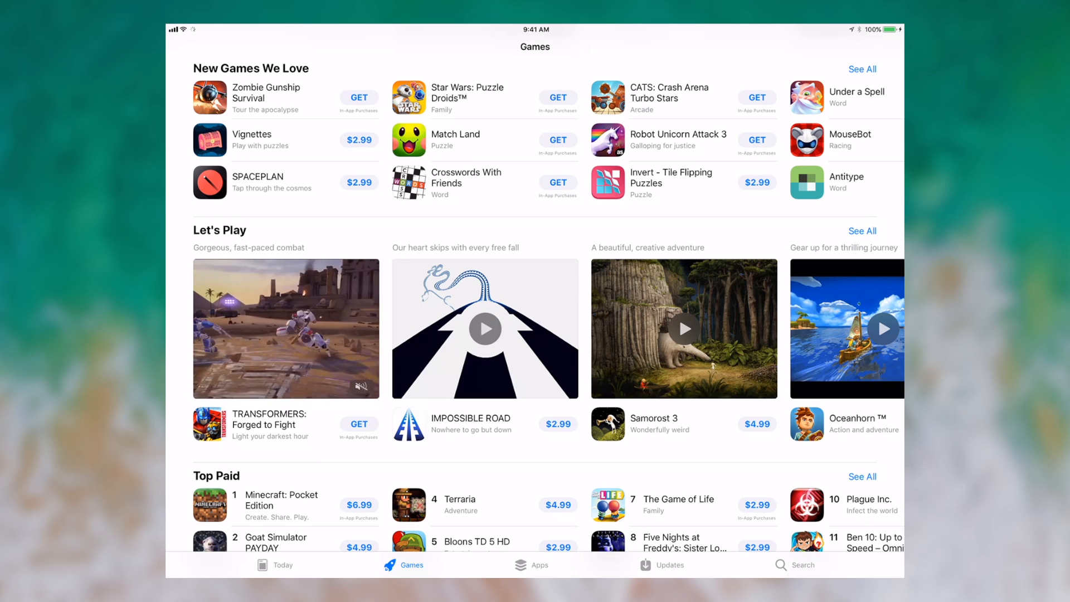
pyautogui.scroll(-3)
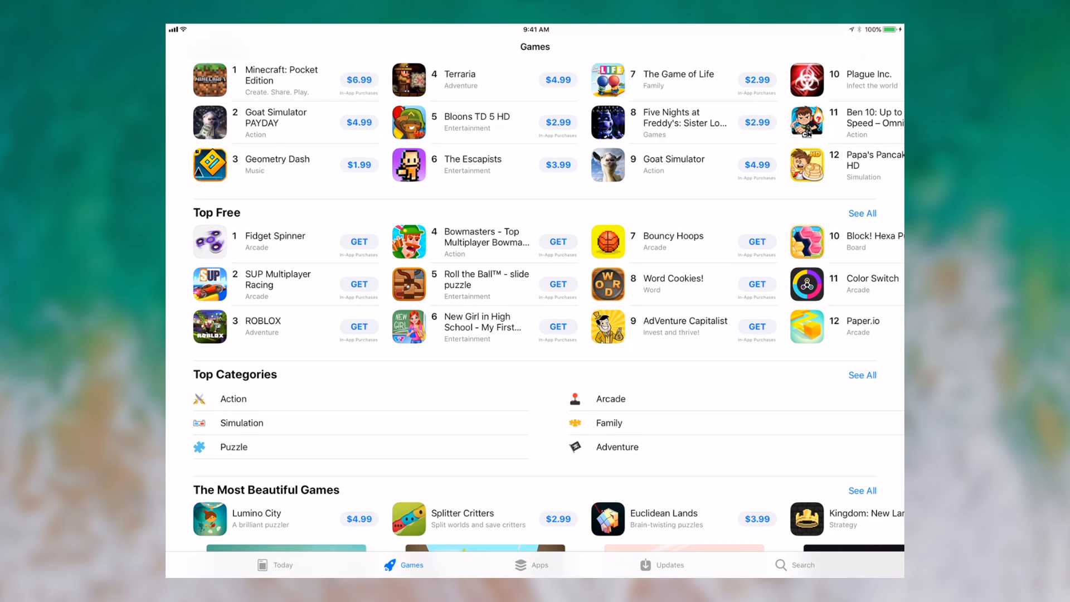
pyautogui.scroll(-3)
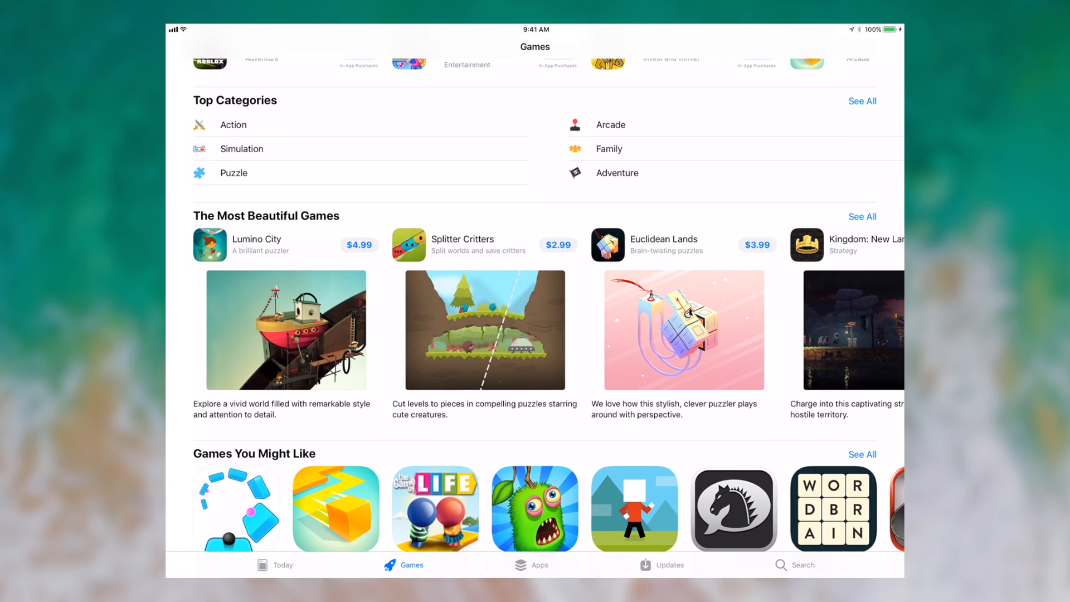
pyautogui.scroll(-3)
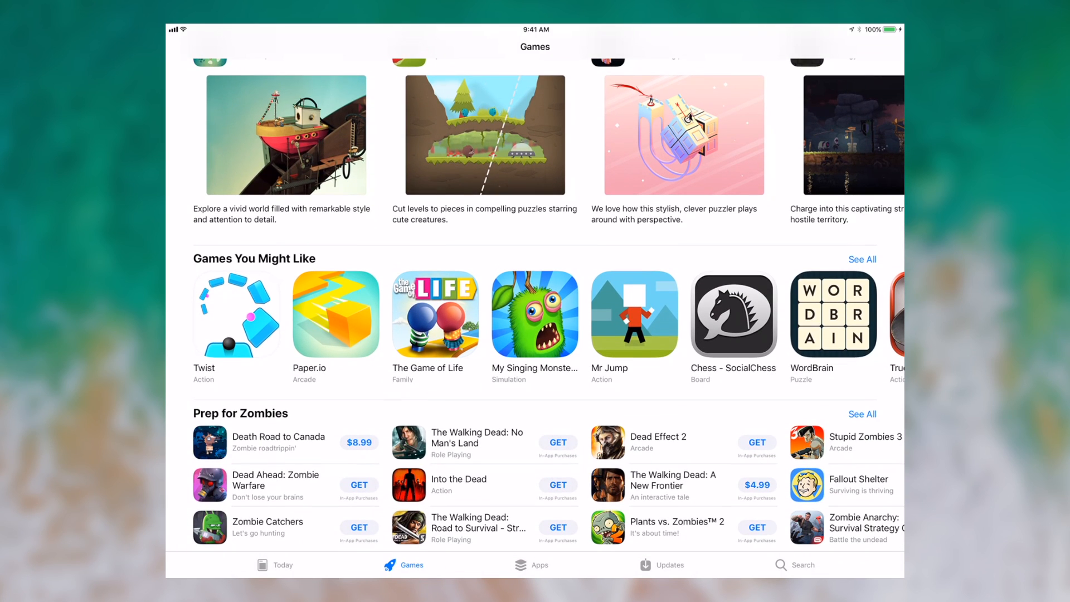
# - Browse the Apps section's charts, then show the empty Updates page
pyautogui.click(535, 565)
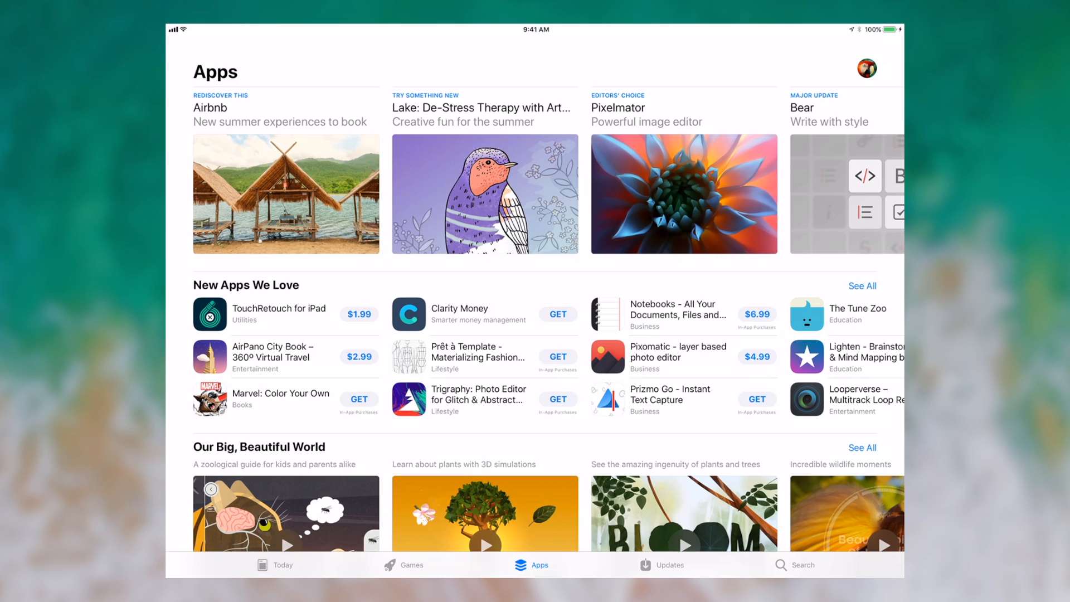
pyautogui.scroll(-3)
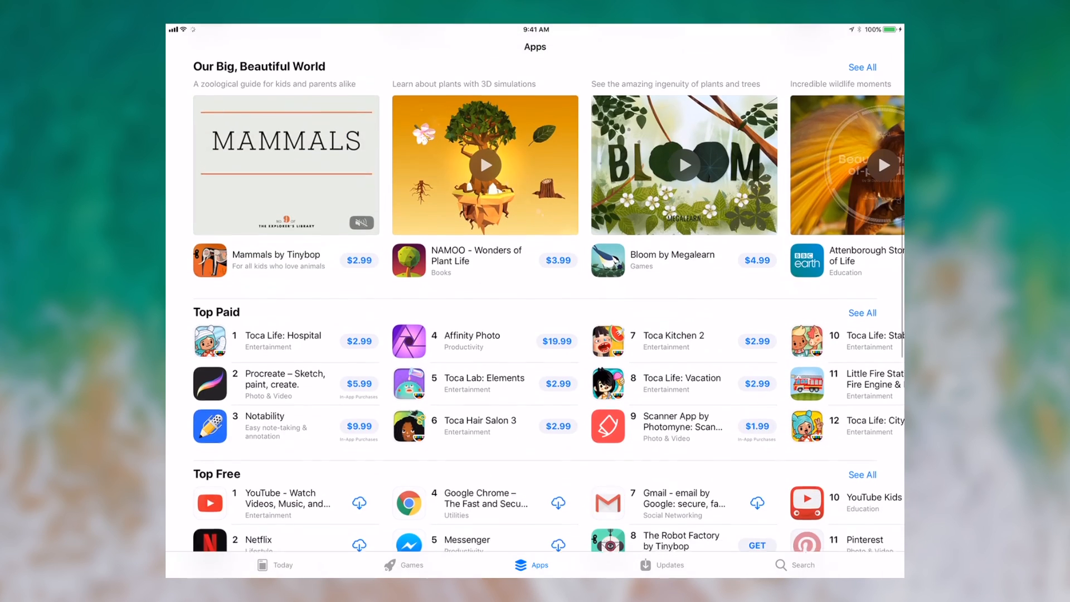
pyautogui.click(661, 564)
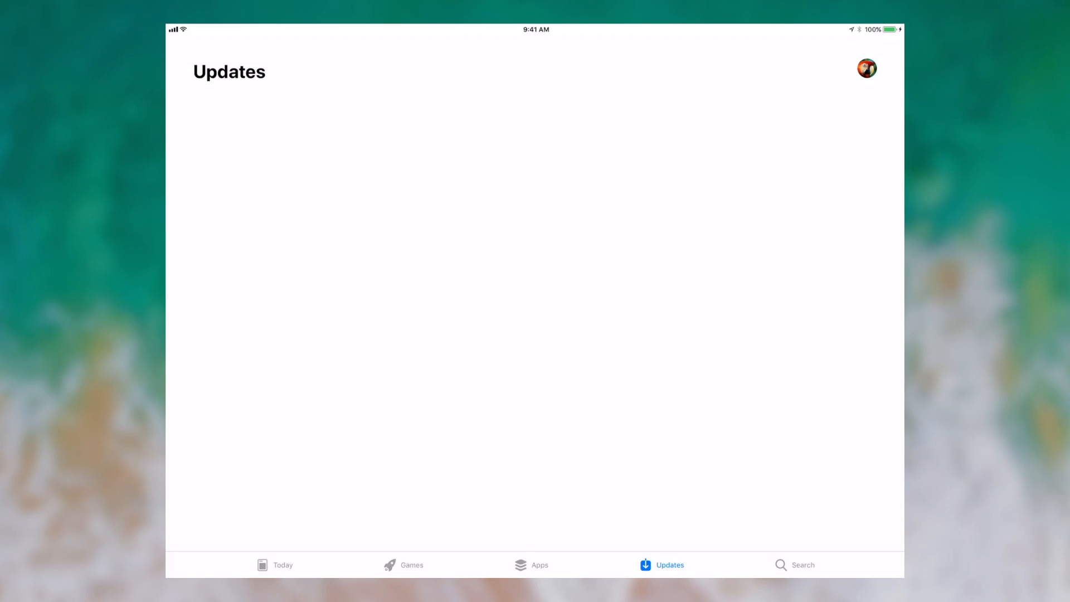
# - Search the store for 'plain paste'
pyautogui.click(794, 564)
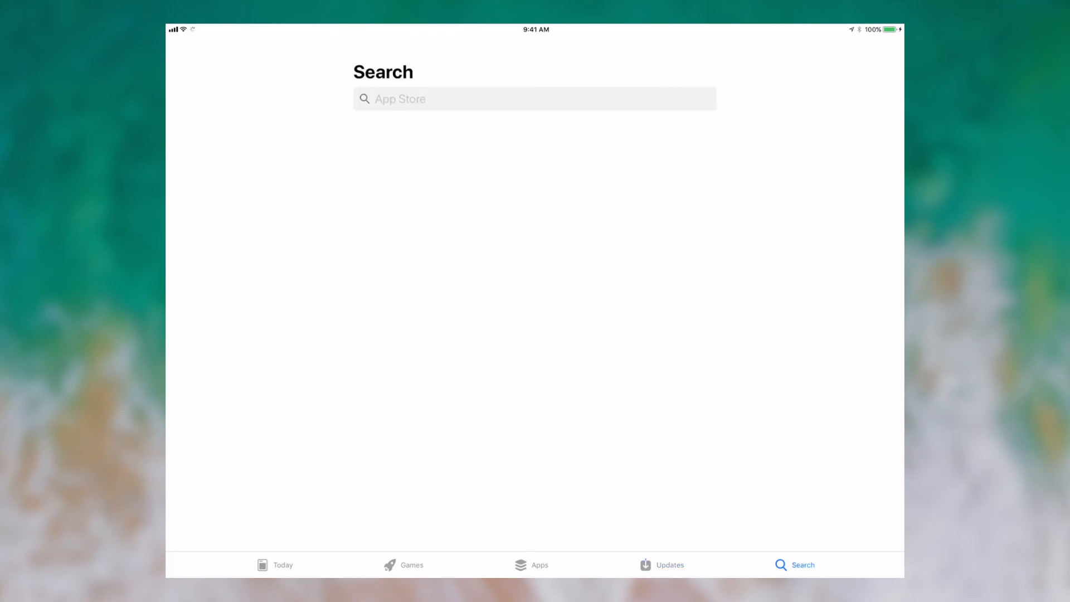
pyautogui.click(534, 98)
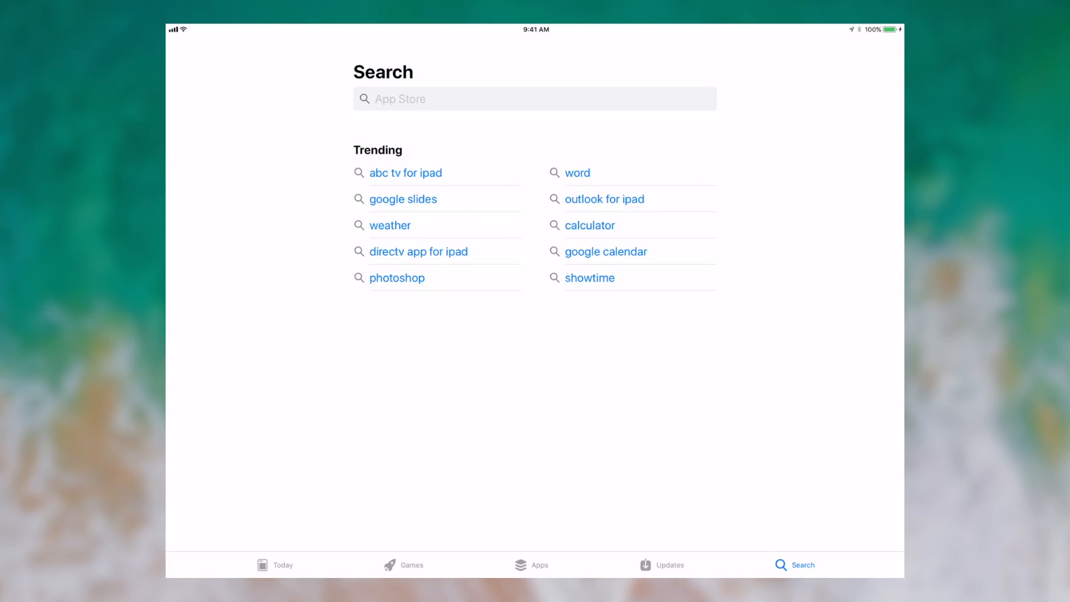
pyautogui.click(534, 98)
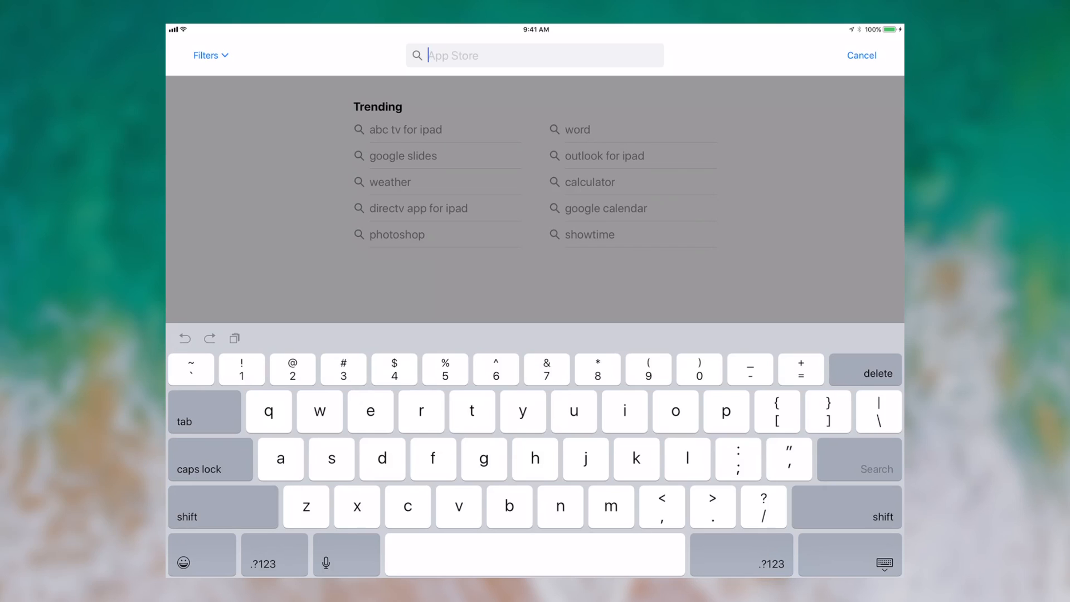
pyautogui.write('plain paste')
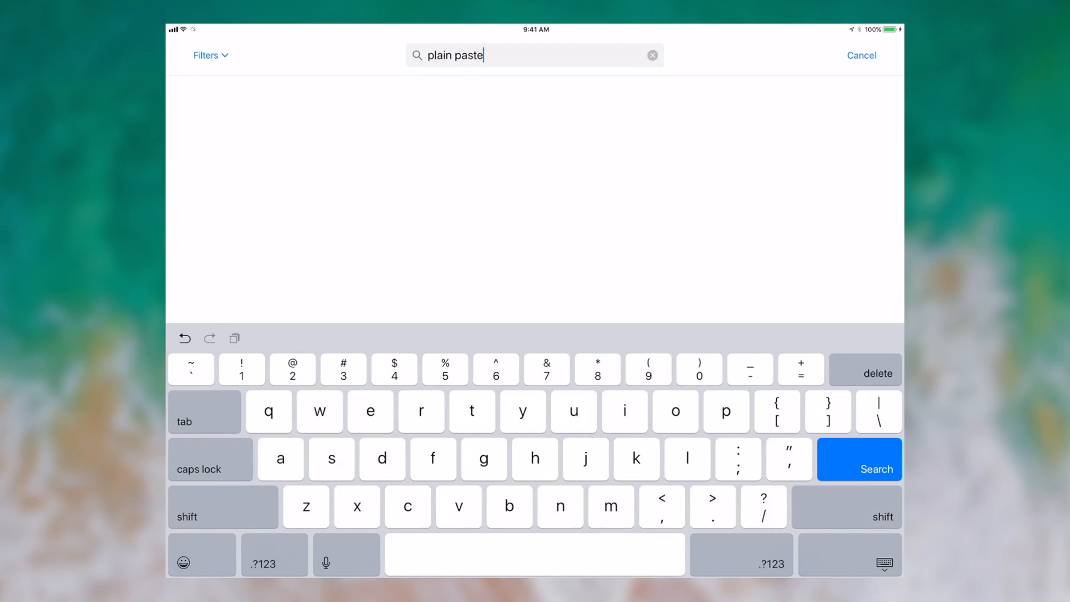
pyautogui.click(877, 468)
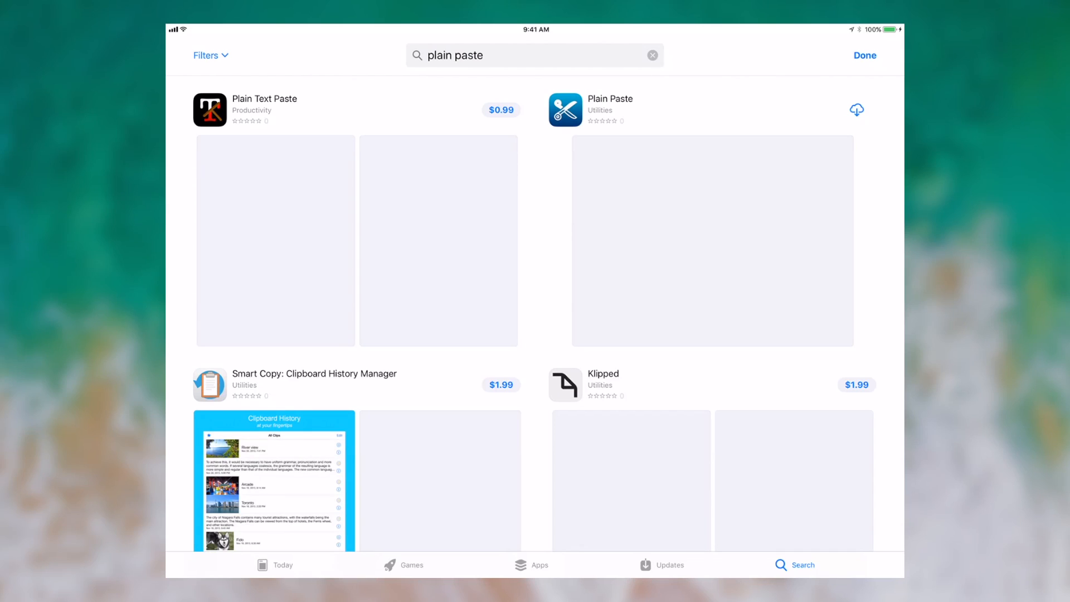
# - Open the Plain Paste result and scroll through its ratings and information
pyautogui.click(609, 109)
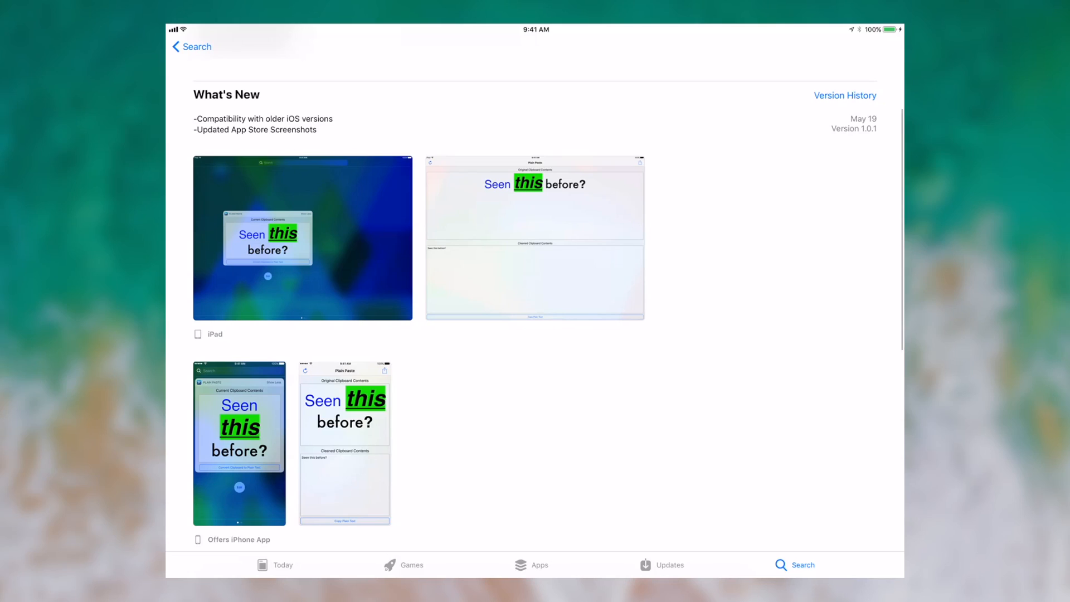
pyautogui.scroll(-3)
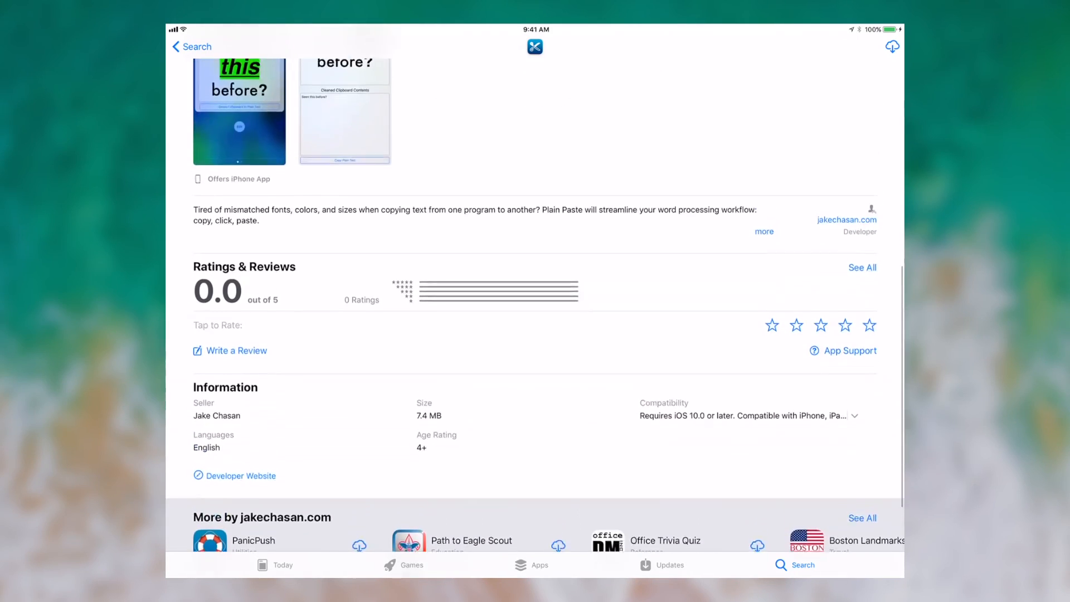
pyautogui.scroll(-3)
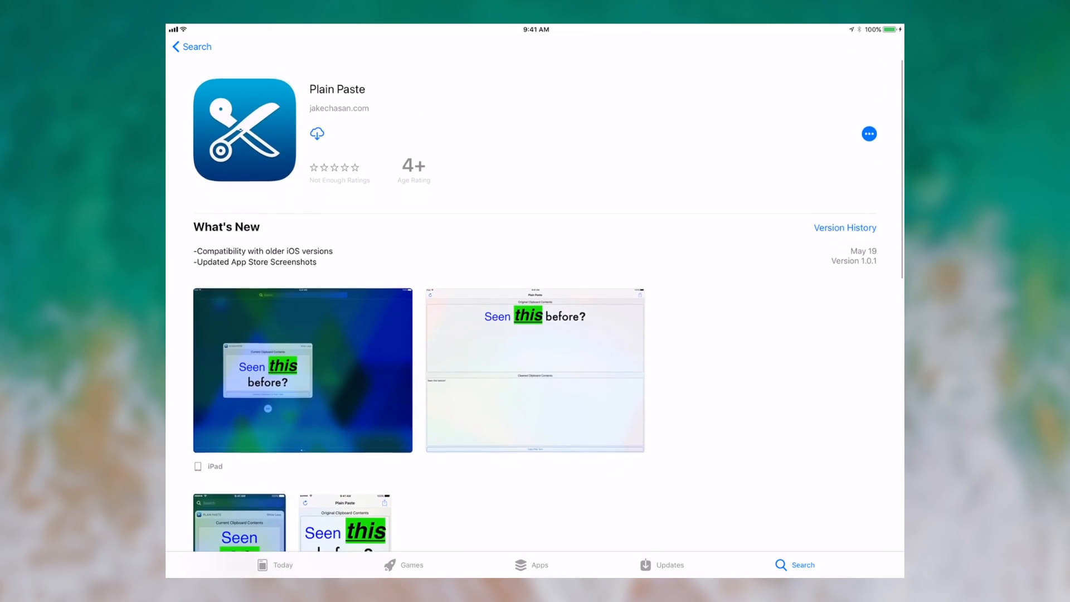
# - Tap the Plain Paste download icon so the loading spinner appears
pyautogui.click(845, 228)
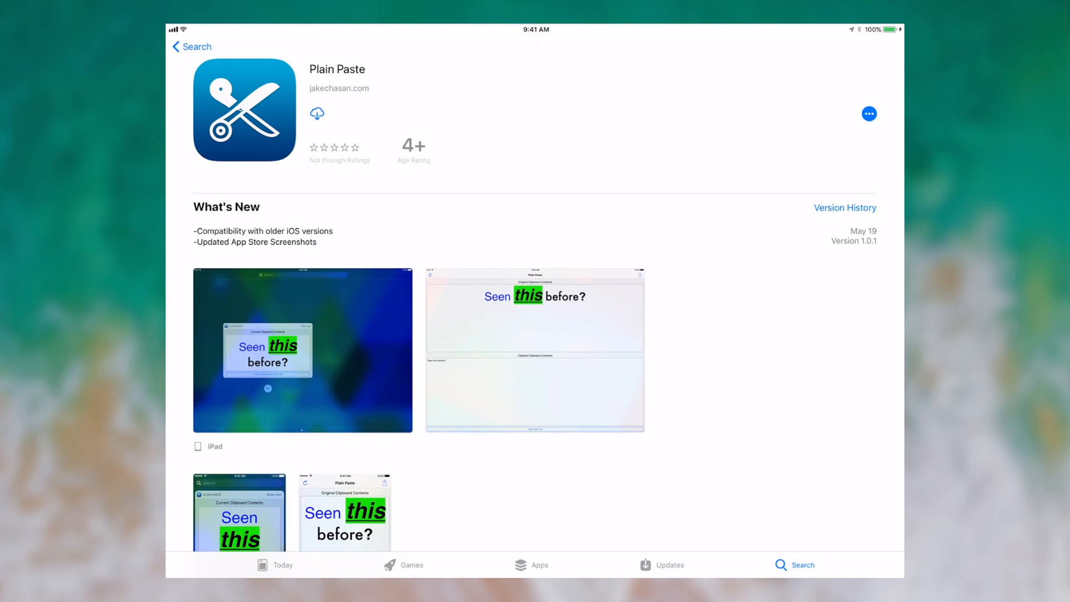
pyautogui.click(316, 113)
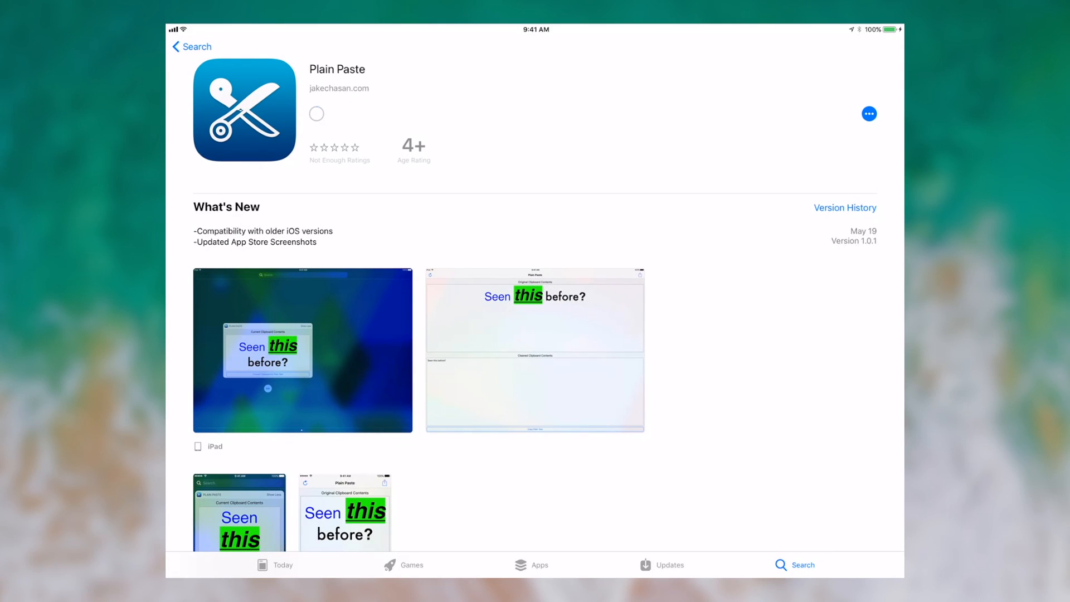
pyautogui.click(316, 113)
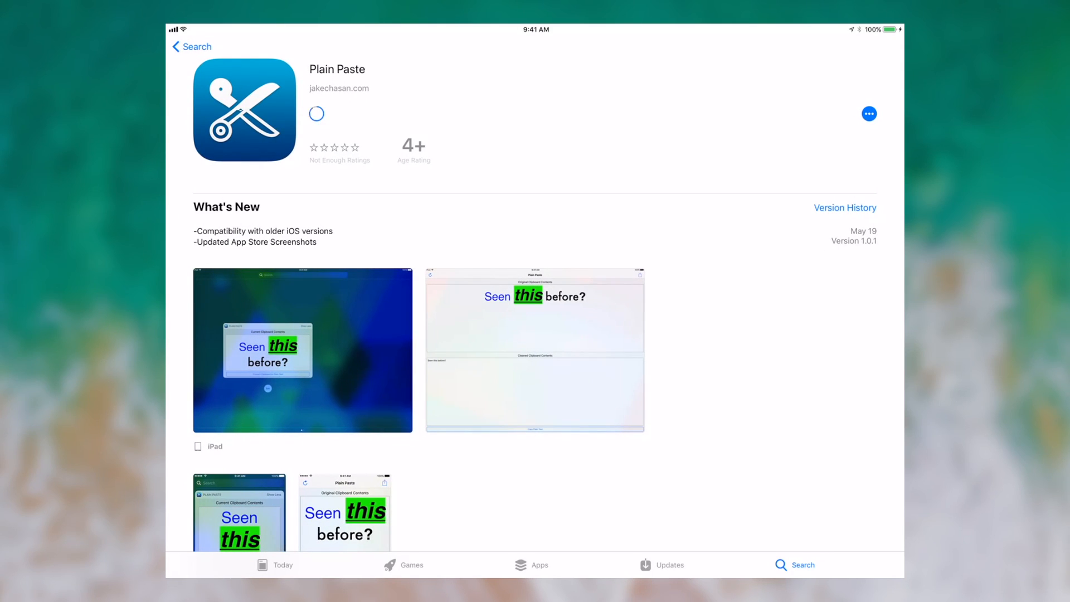